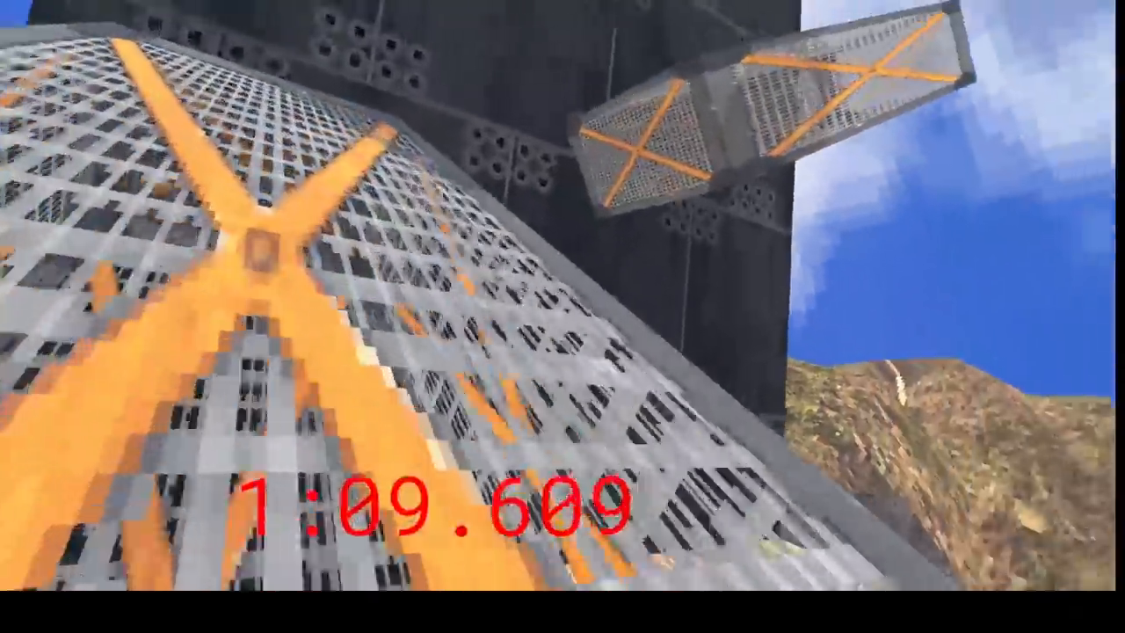
mouse_move(562, 316)
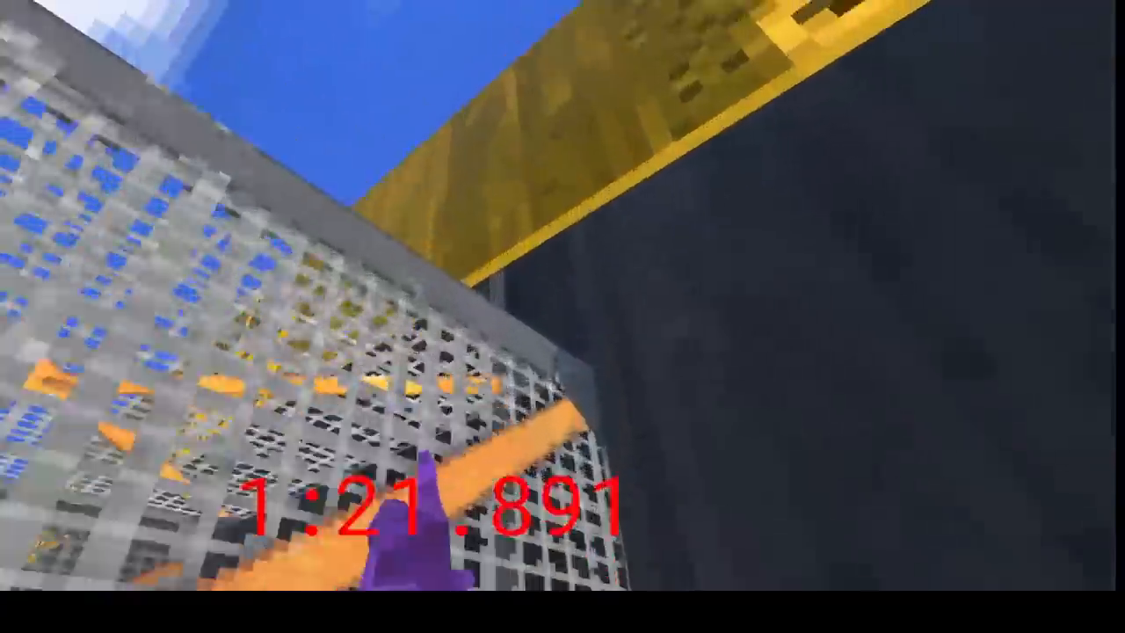